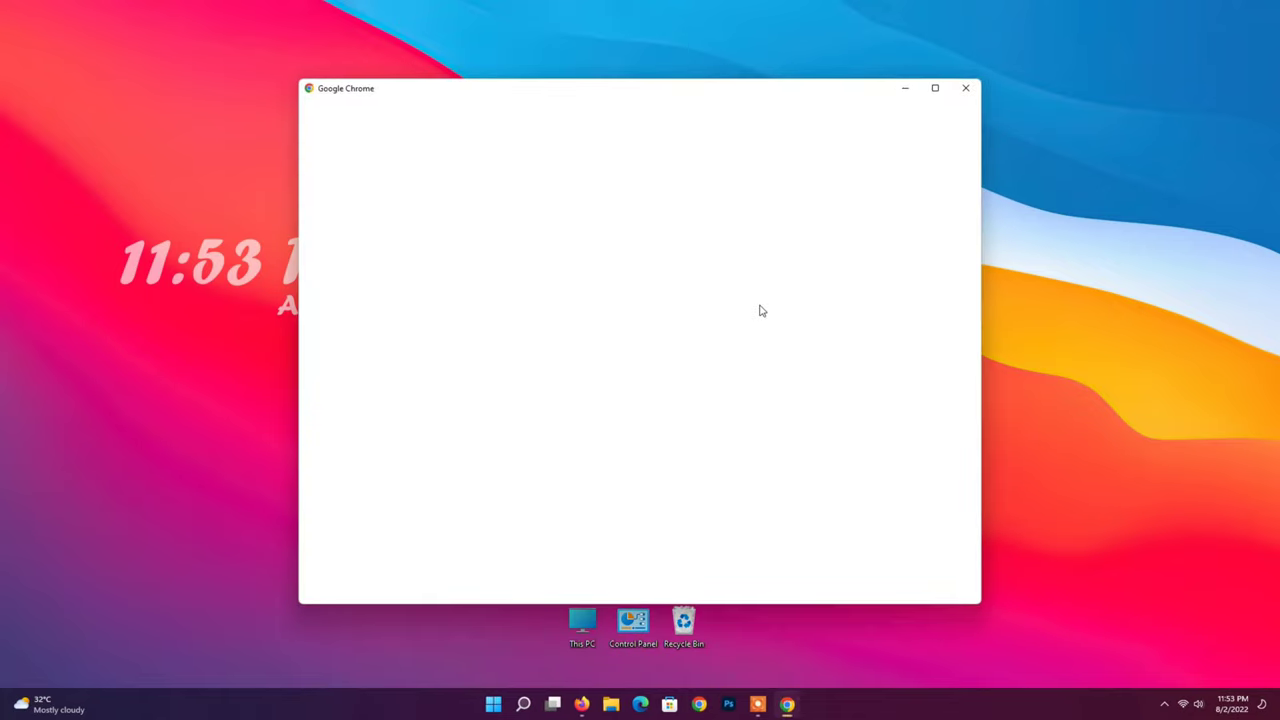
Search Google for 'grammerly for ms word' to find Grammarly's Office plug-in
text(microsoft auzor)
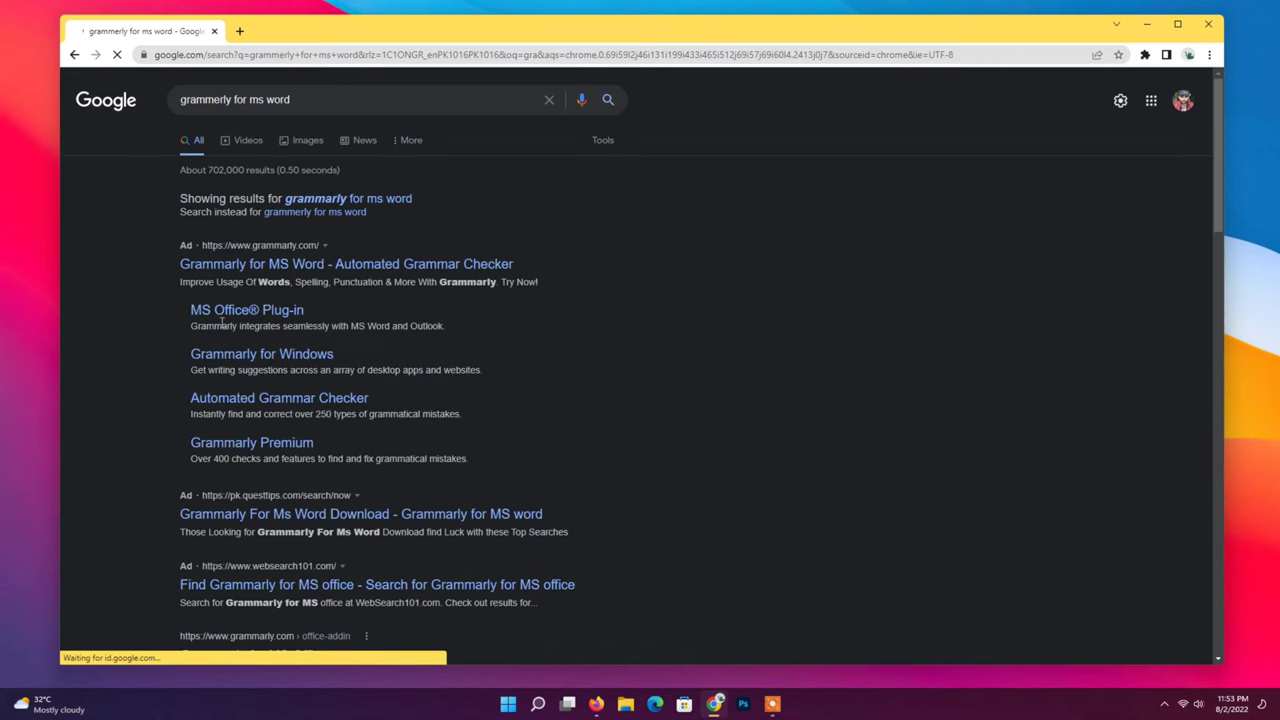
mouse_move(247, 309)
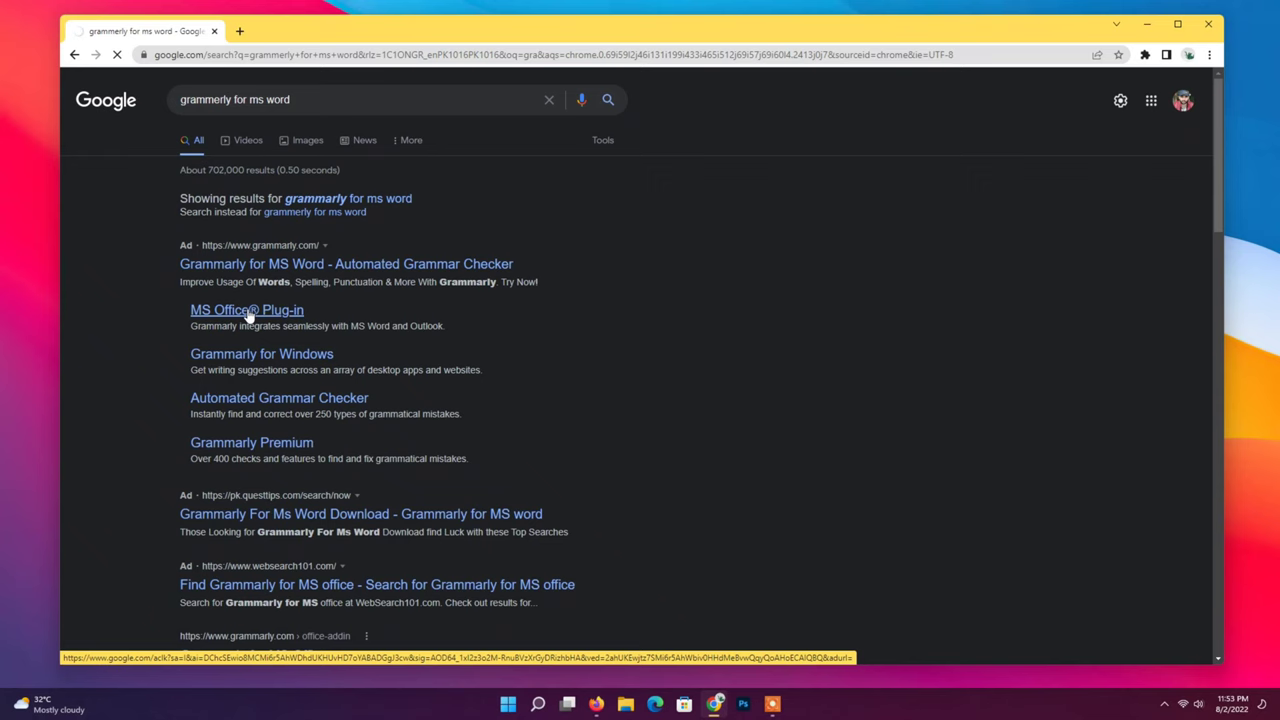
Download the Grammarly add-in installer from its MS Office plug-in page, confirming the duplicate download
click(246, 309)
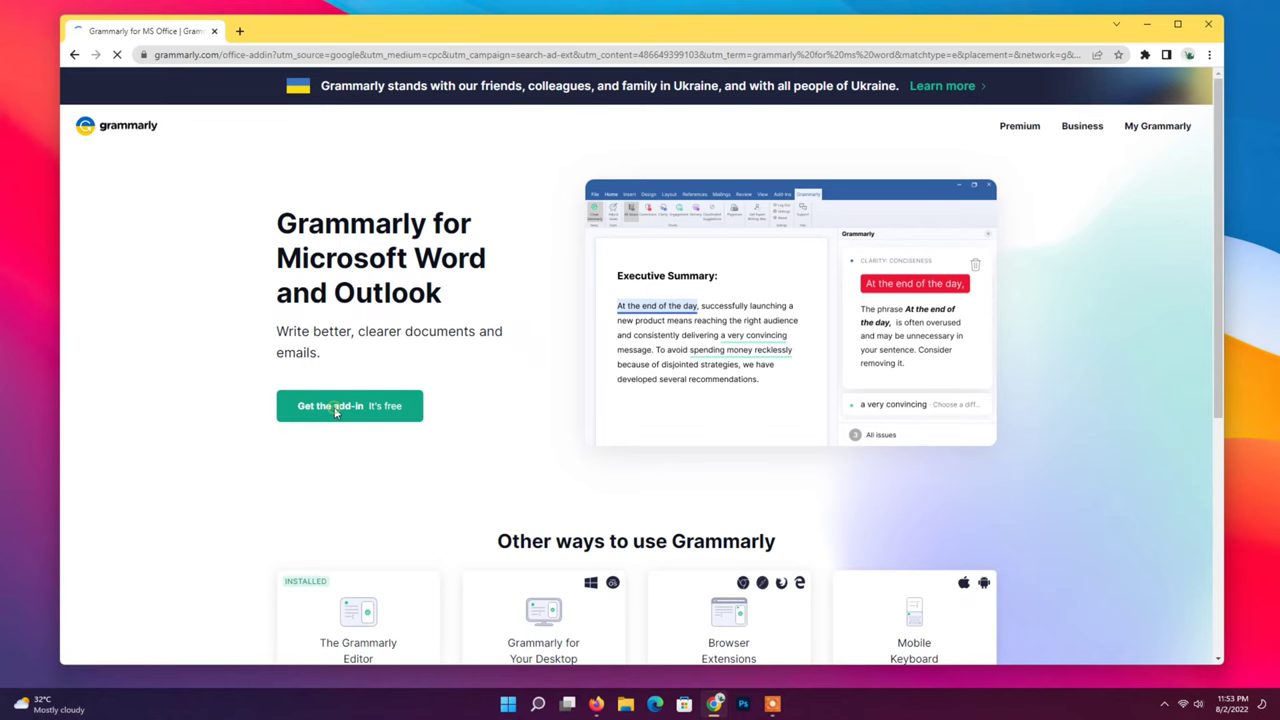
click(349, 405)
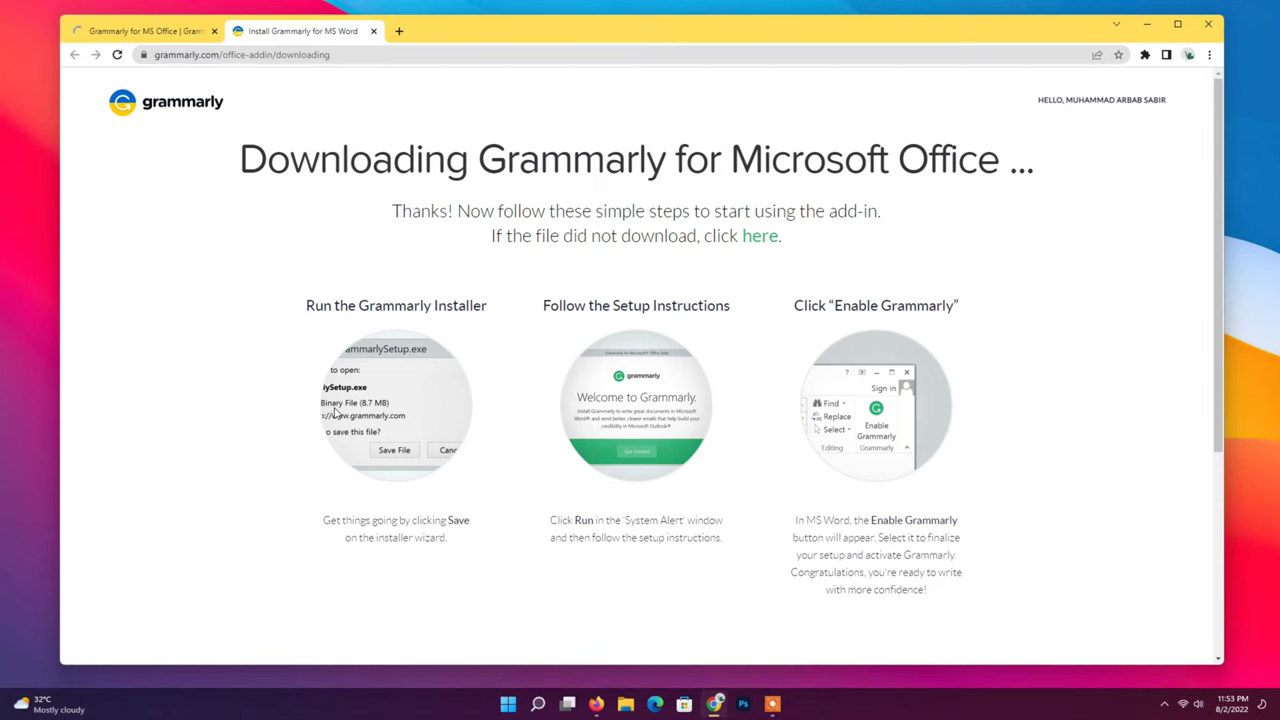
click(759, 235)
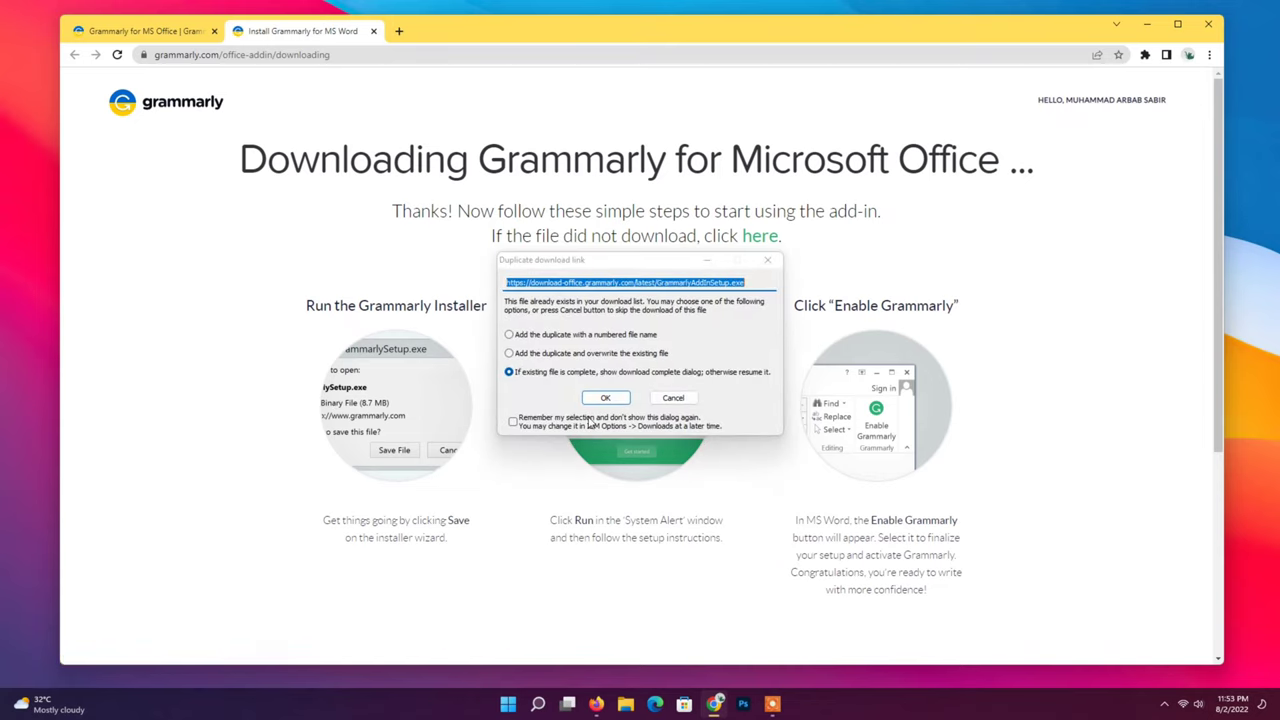
click(605, 397)
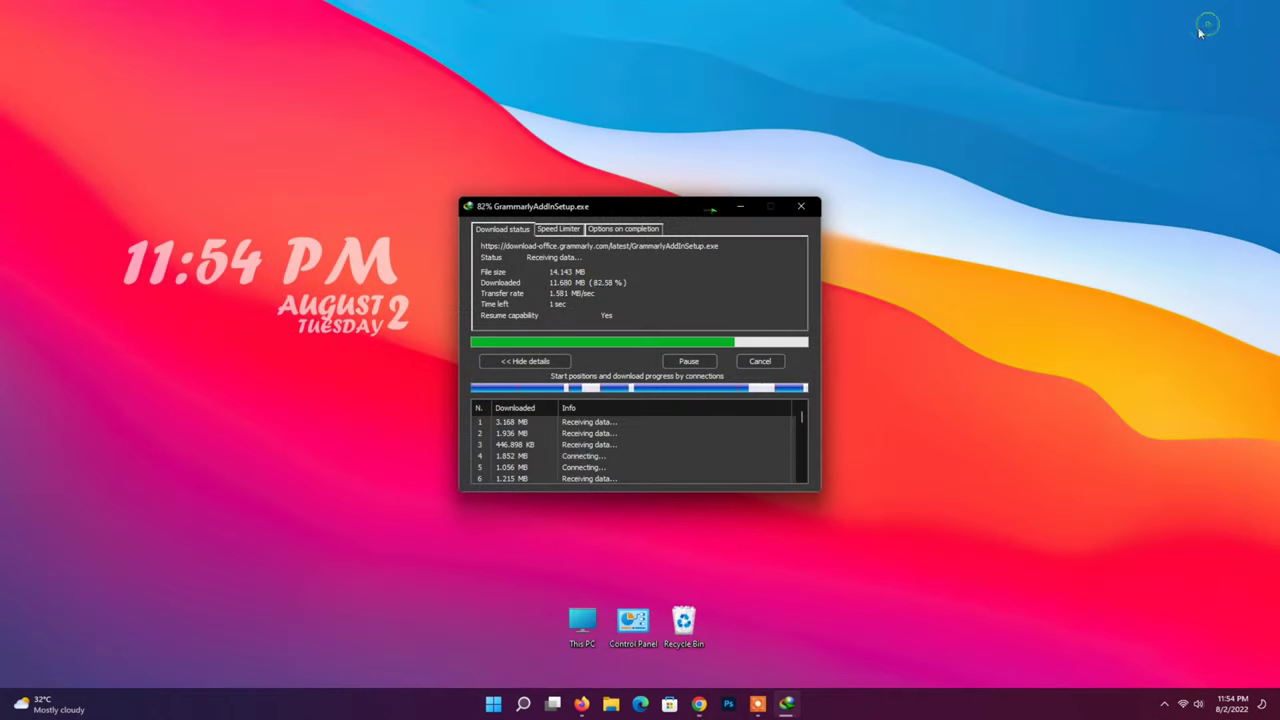
mouse_move(950, 208)
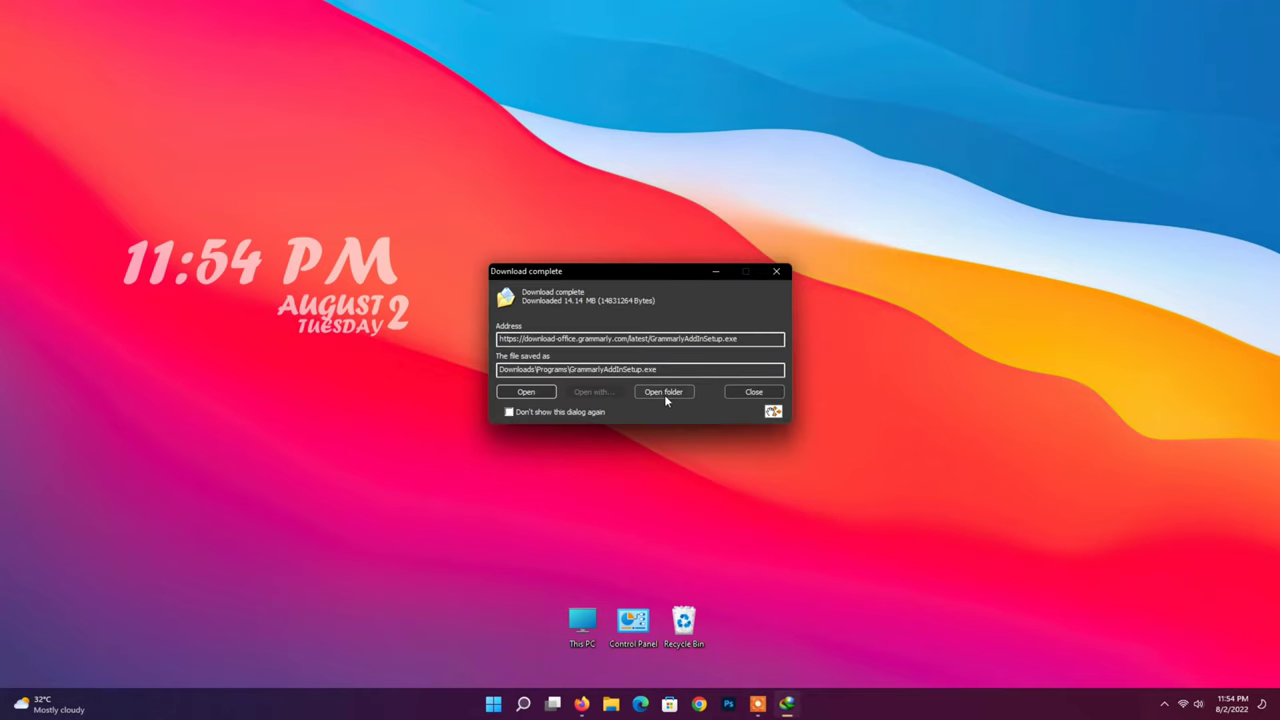
Open the Downloads\Programs folder holding the finished 14.14 MB GrammarlyAddInSetup.exe
click(663, 391)
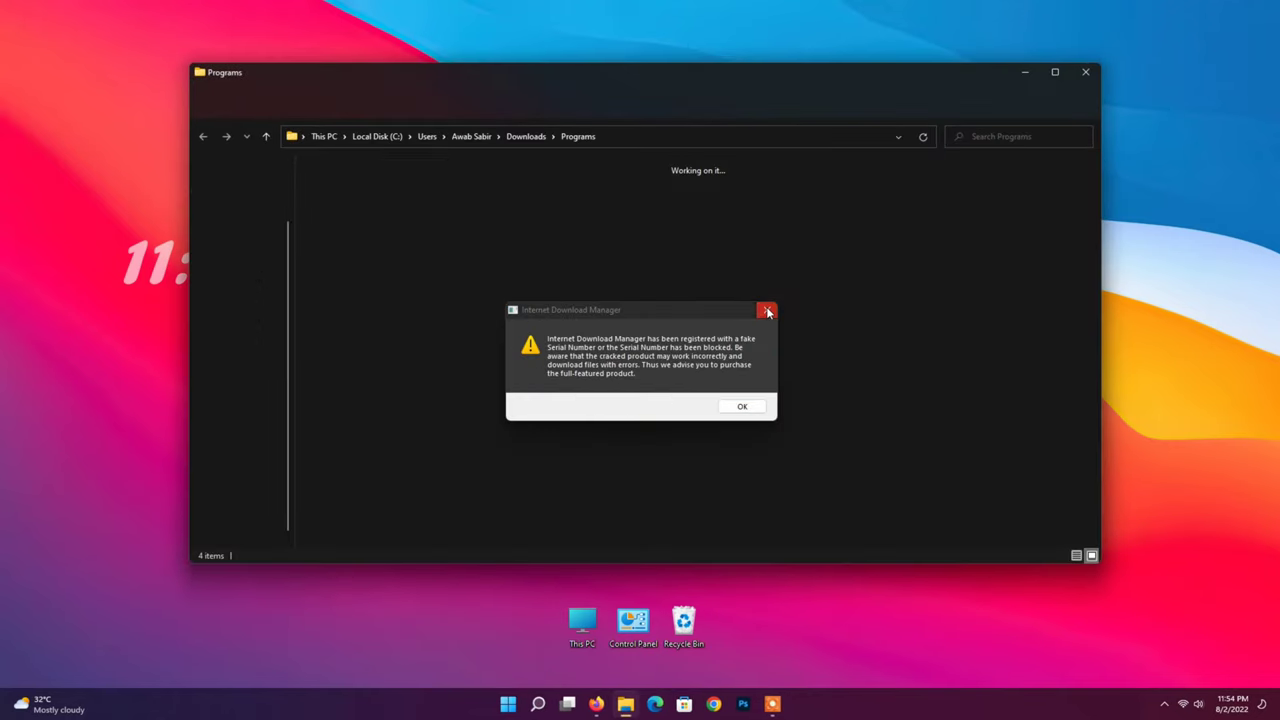
Dismiss the IDM warning and run GrammarlyAddInSetup.exe from the Programs folder
click(741, 406)
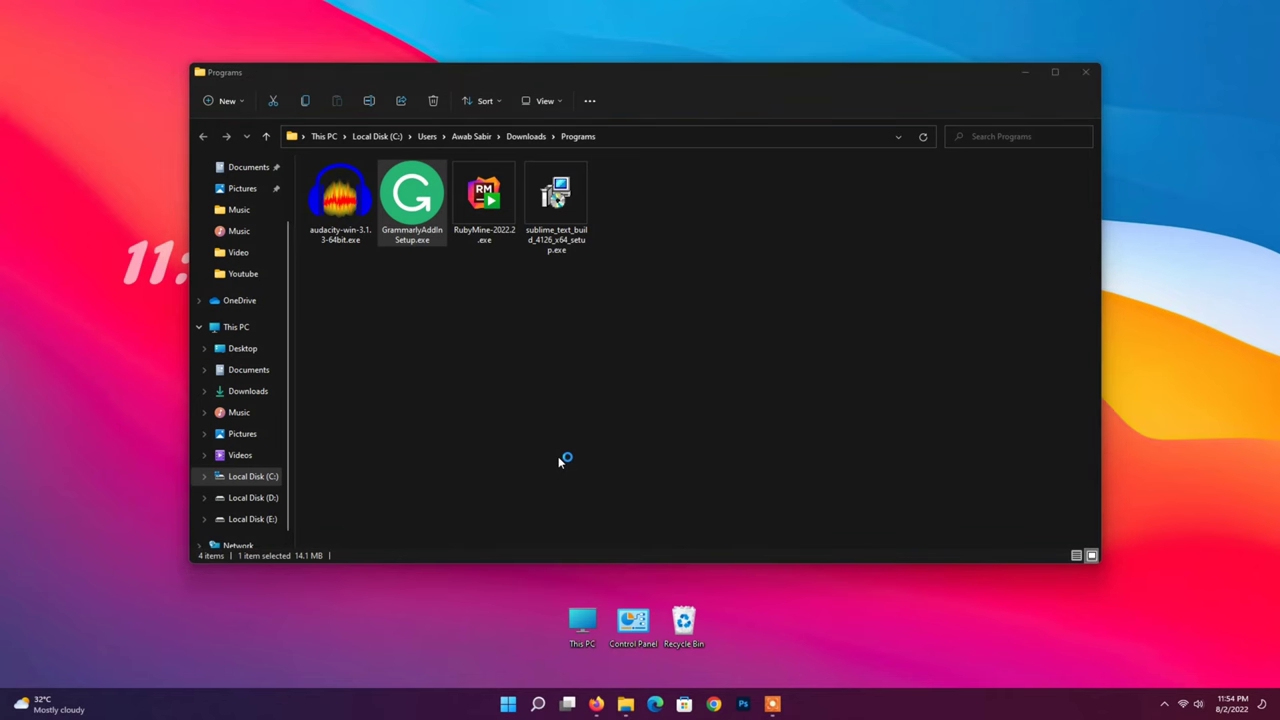
double_click(412, 192)
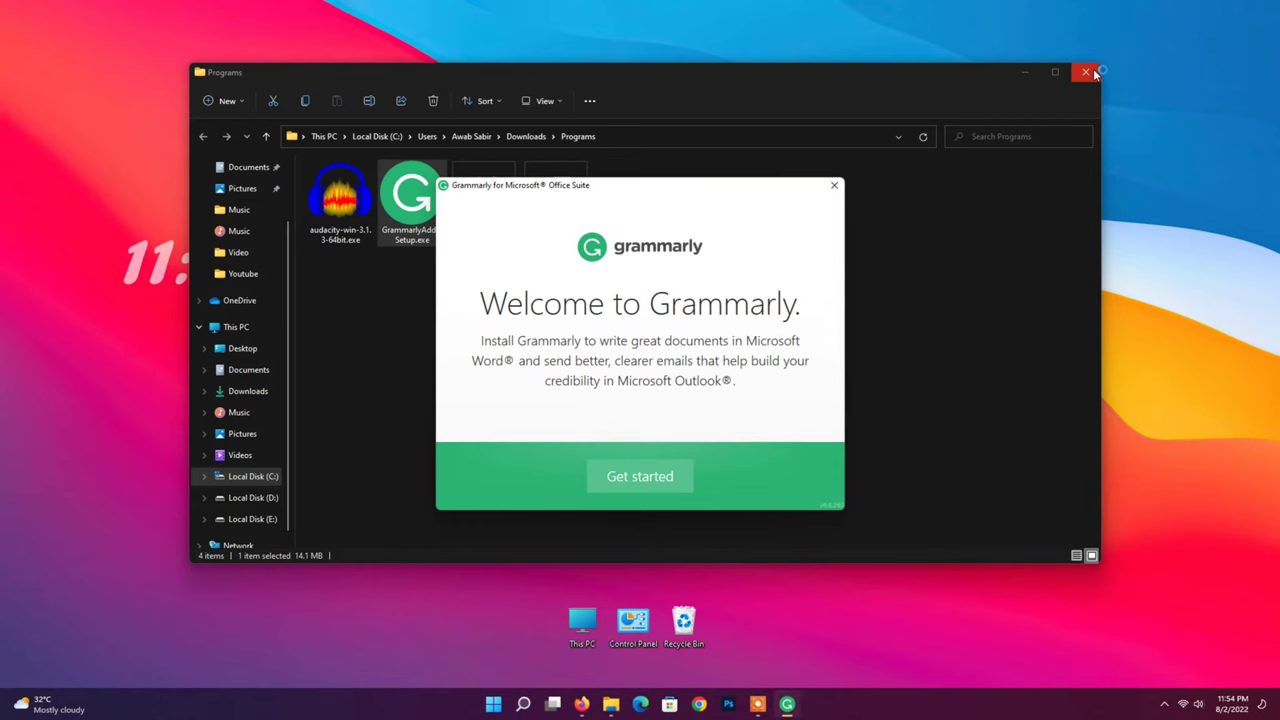
Close the folder and install Grammarly for Word, excluding Grammarly for Outlook
click(639, 476)
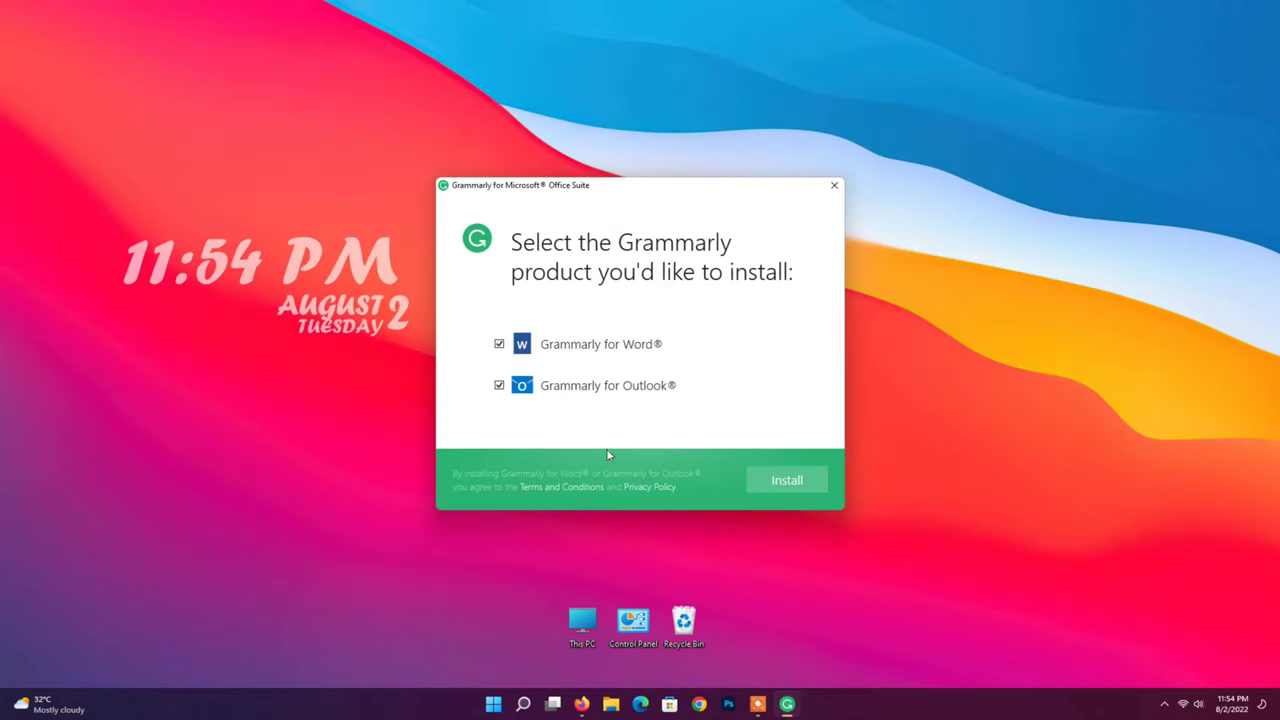
click(499, 385)
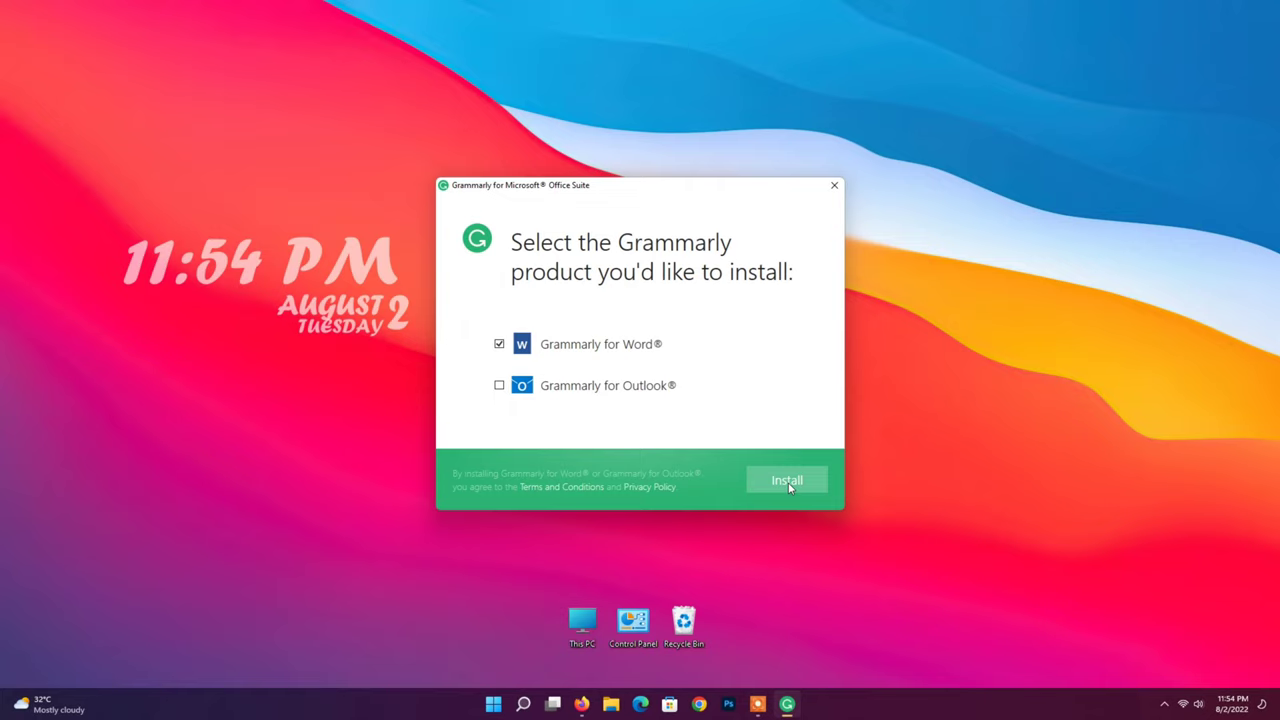
click(787, 480)
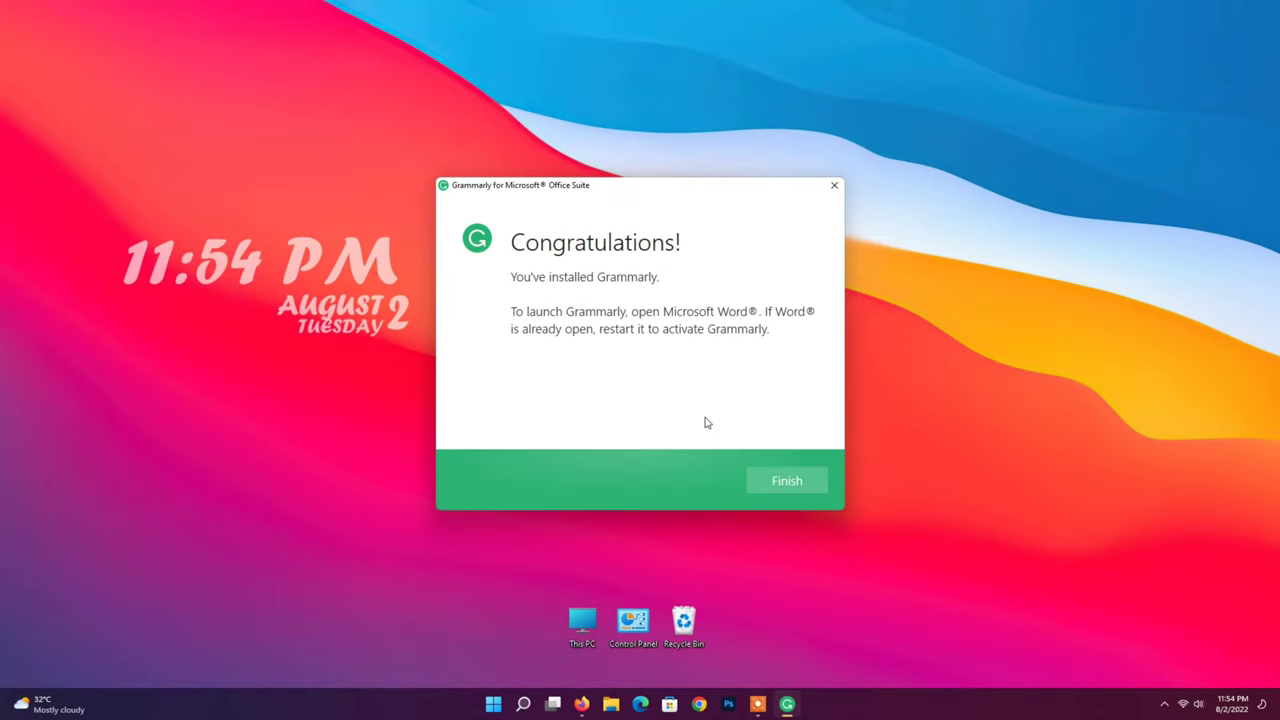
mouse_move(787, 481)
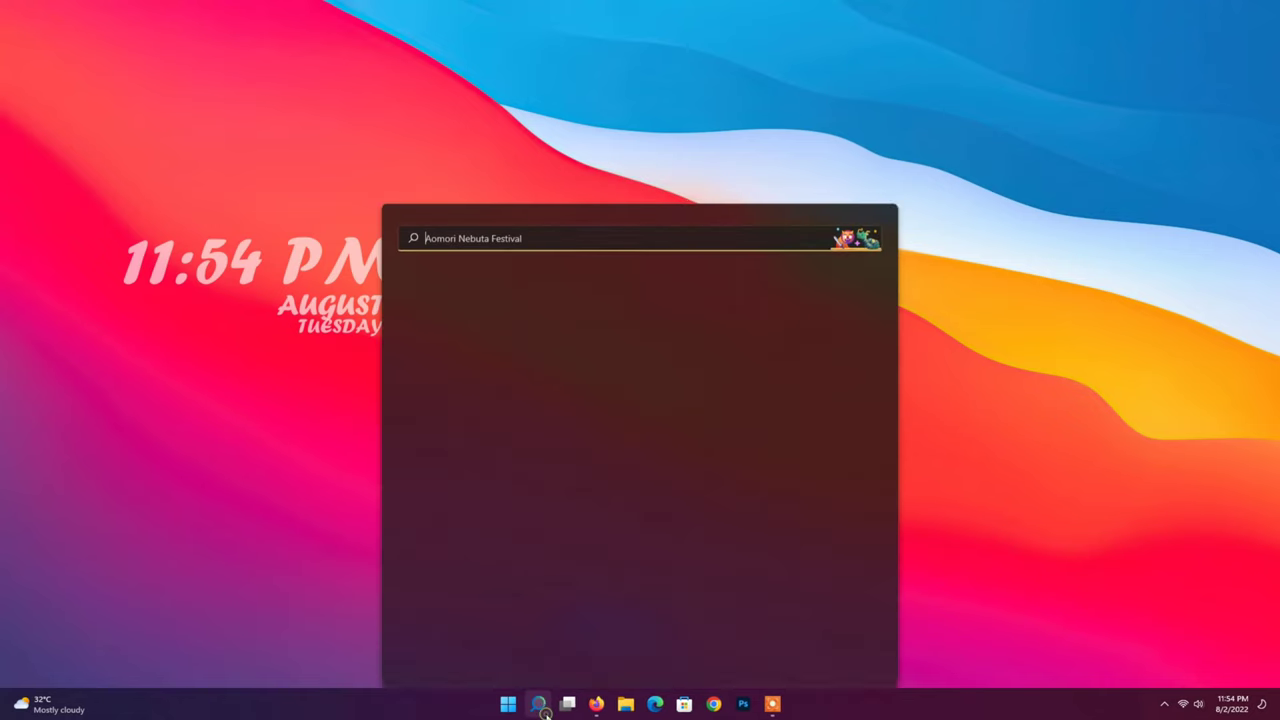
Launch Word, create a blank document, and open the Grammarly side panel
click(455, 335)
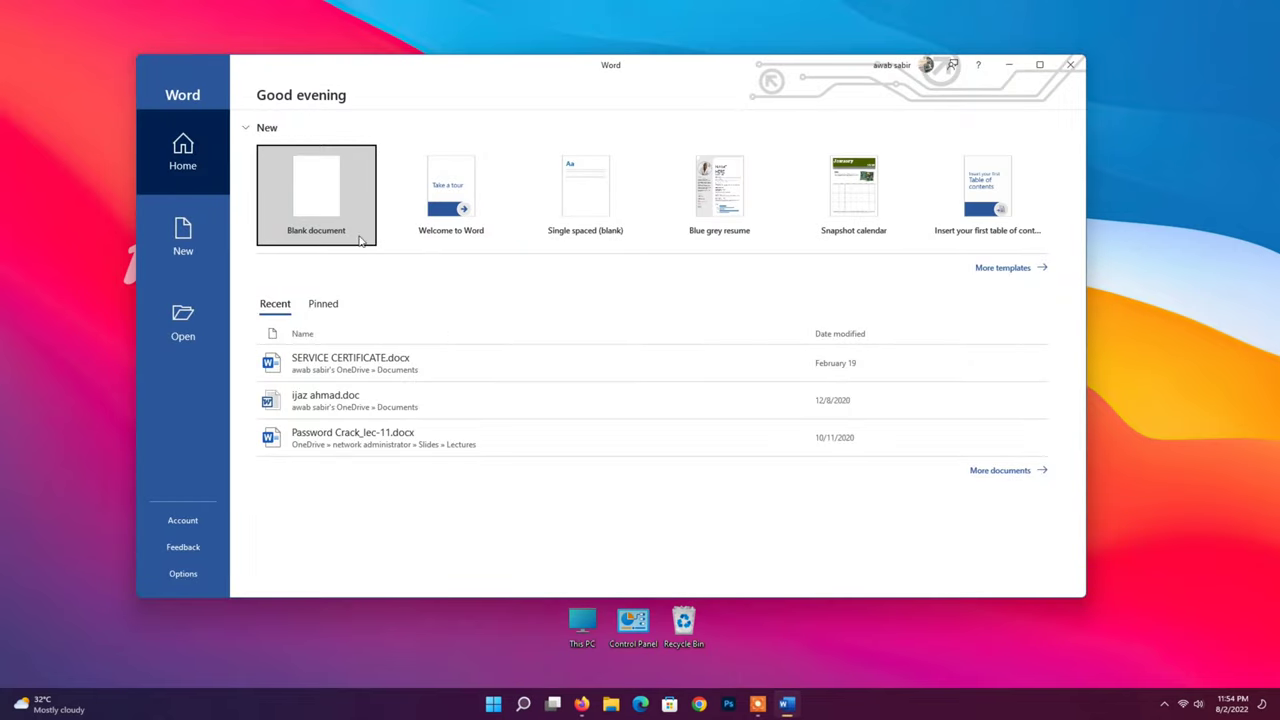
click(316, 190)
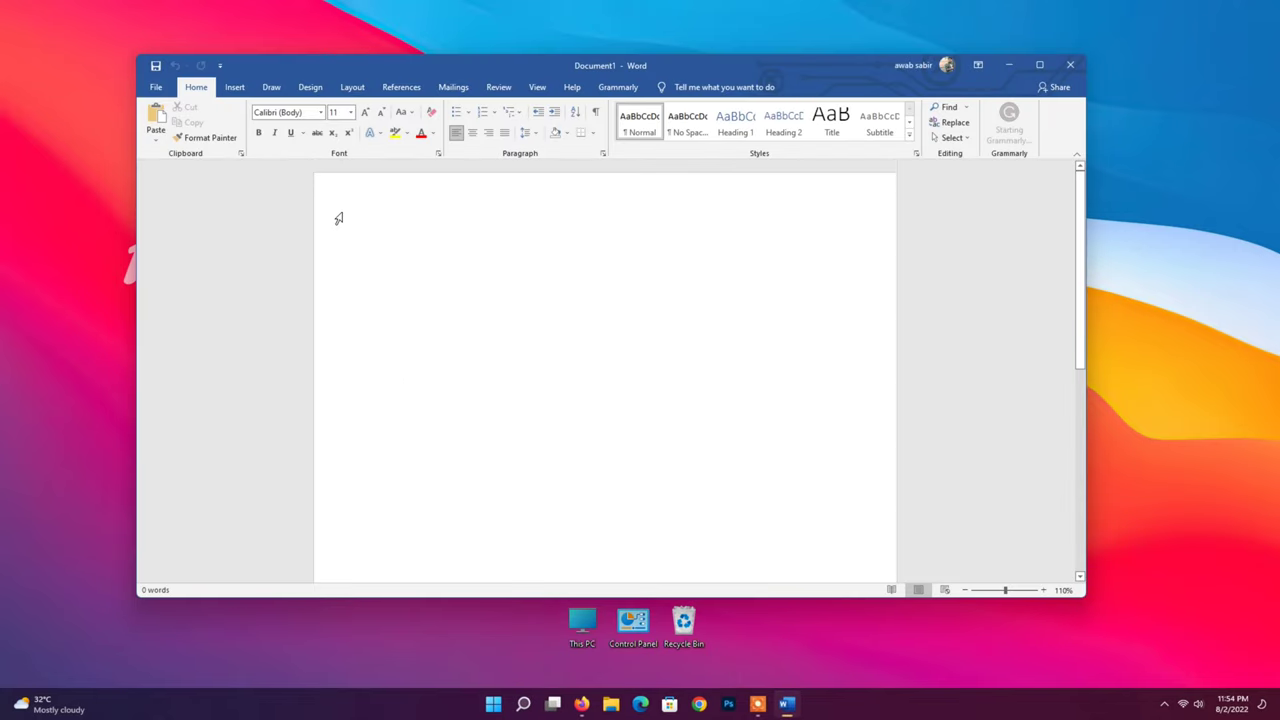
click(383, 249)
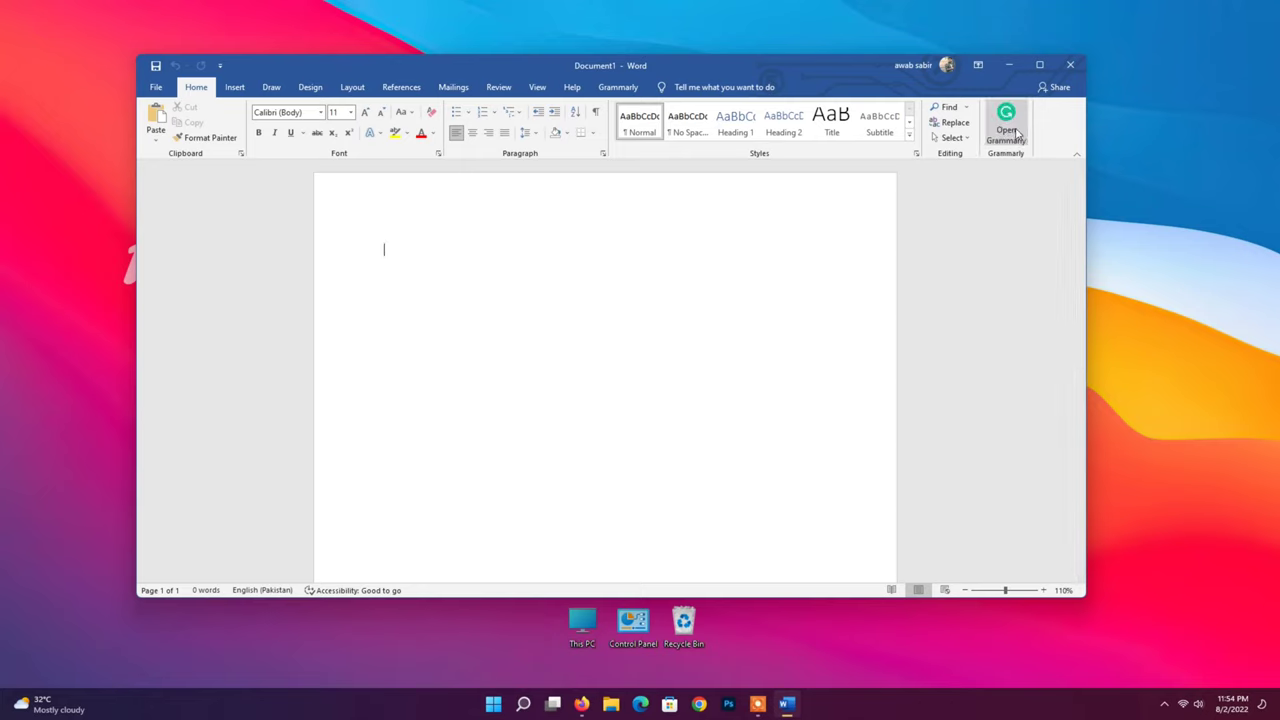
click(1006, 125)
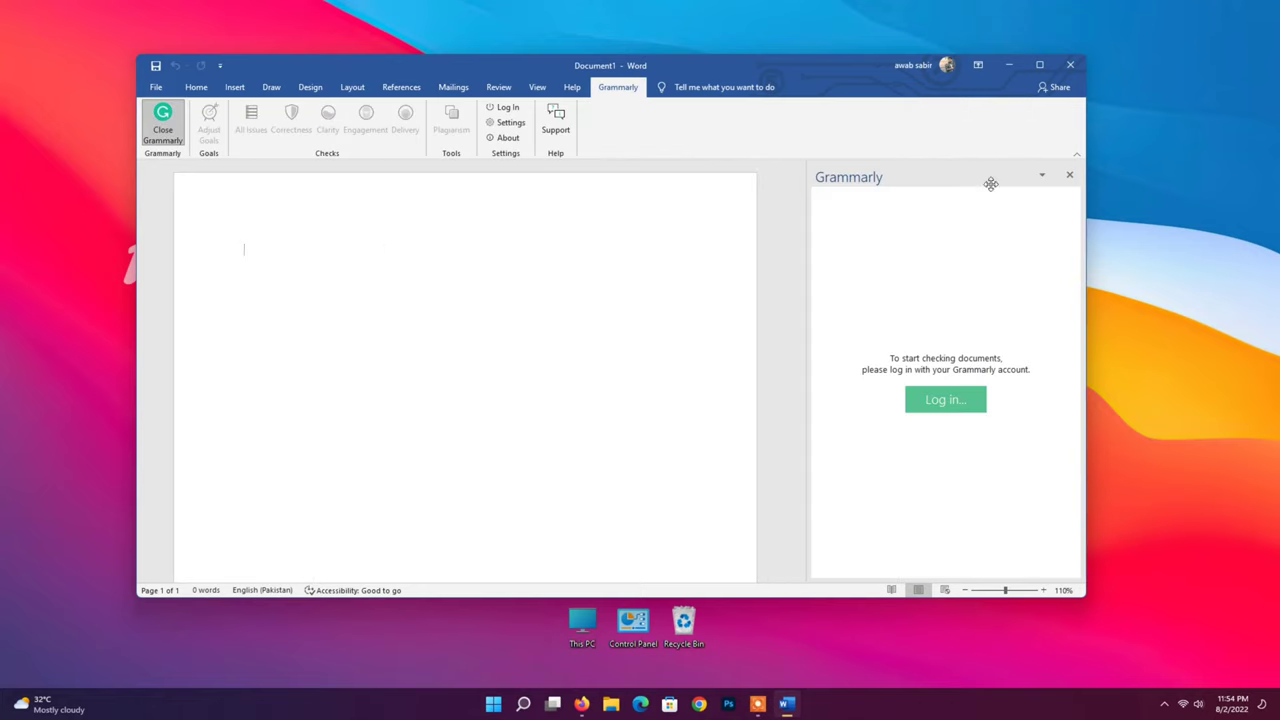
Start the Grammarly login from Word's pane, opening the browser sign-in page
click(944, 399)
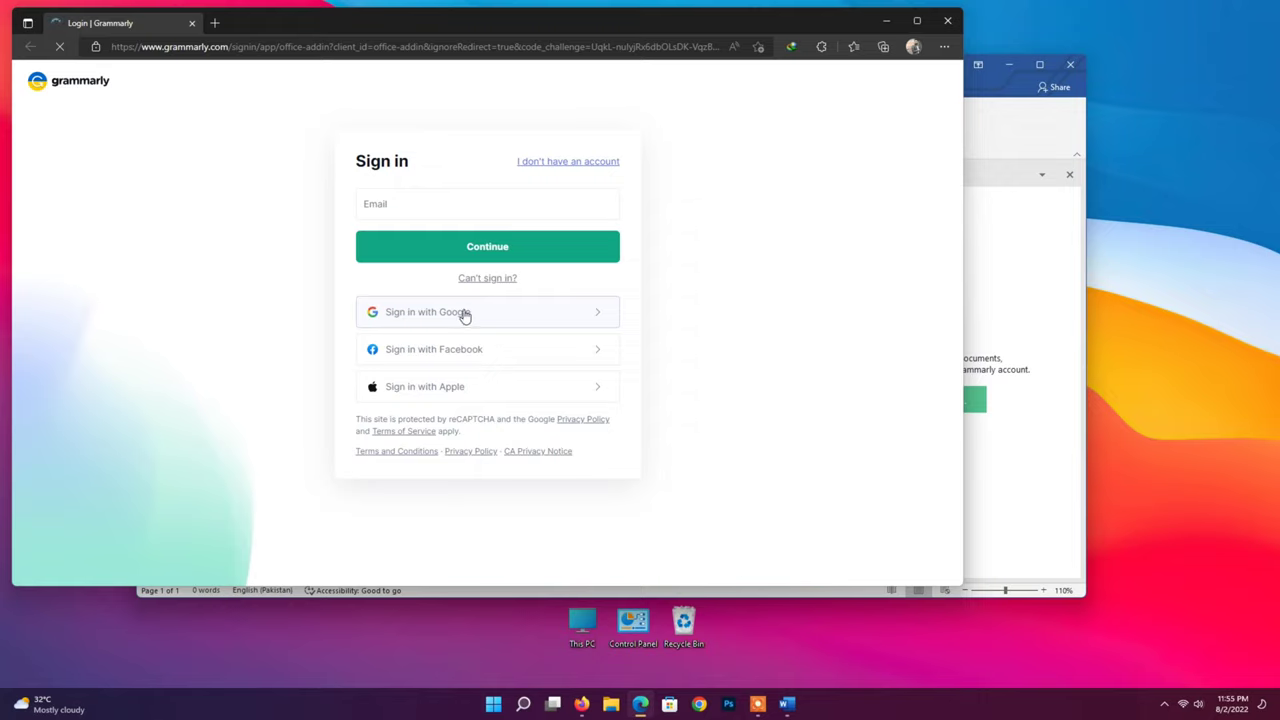
click(487, 311)
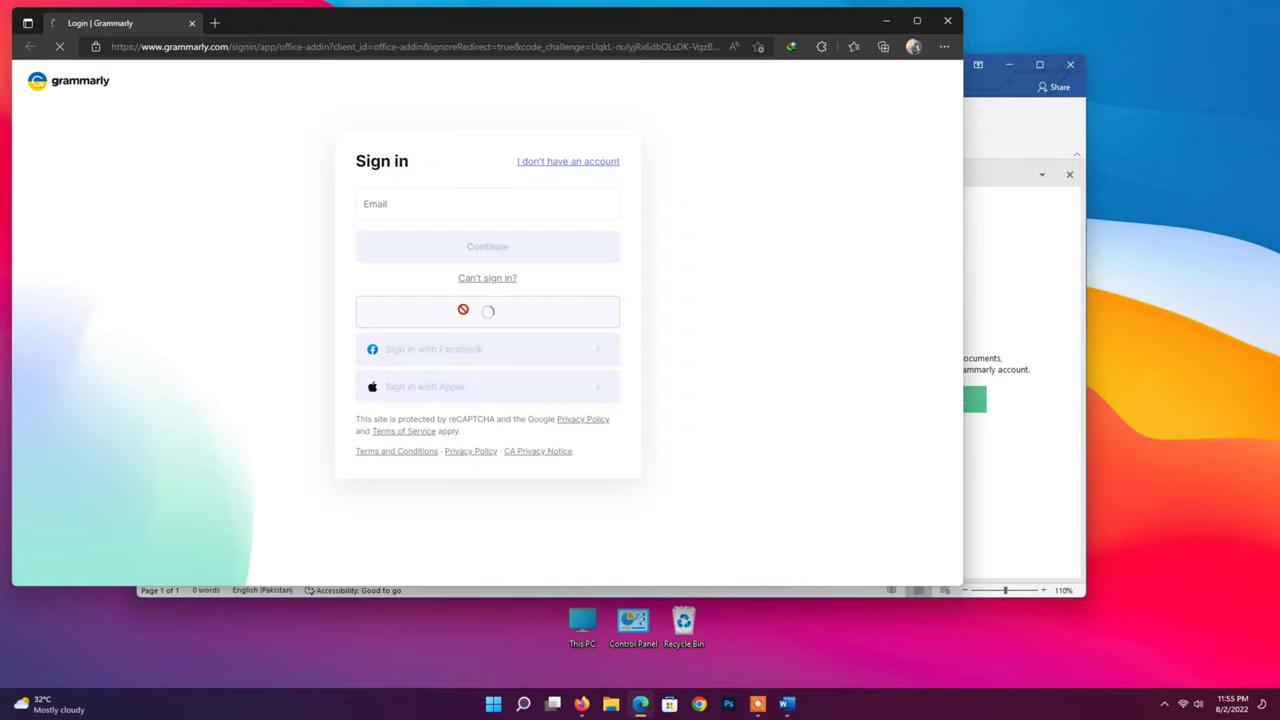
click(487, 311)
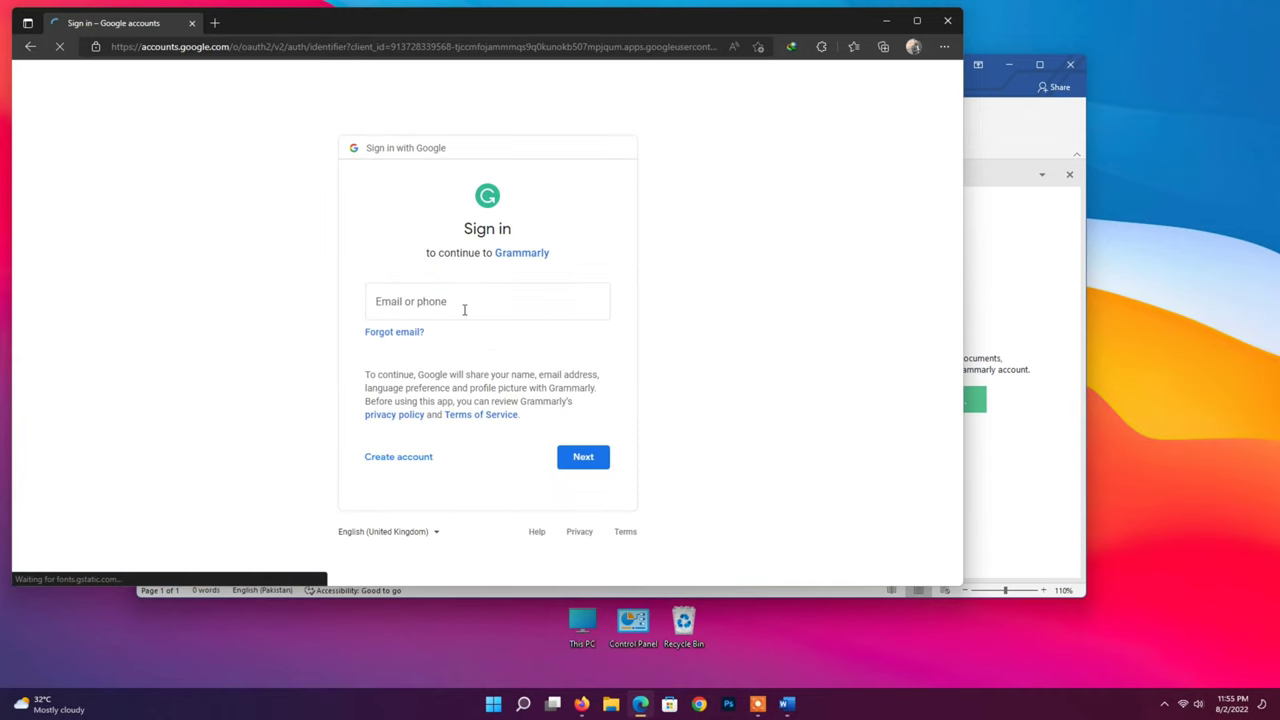
click(463, 301)
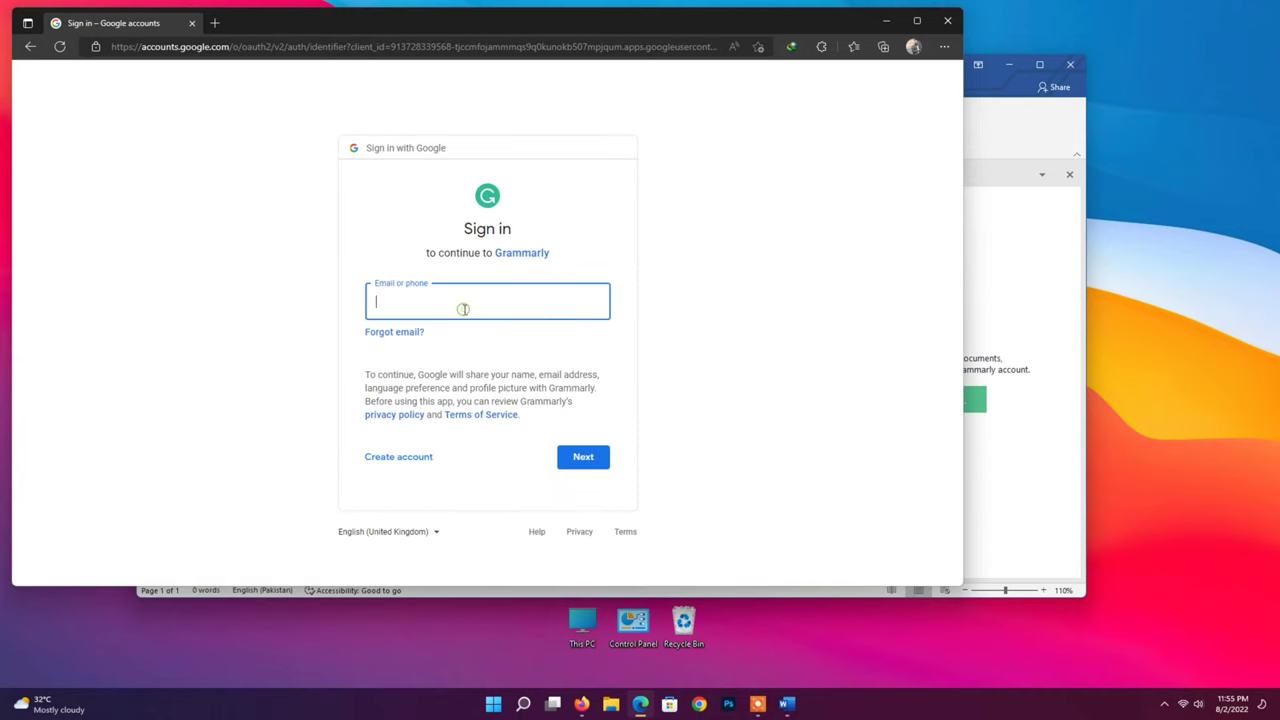
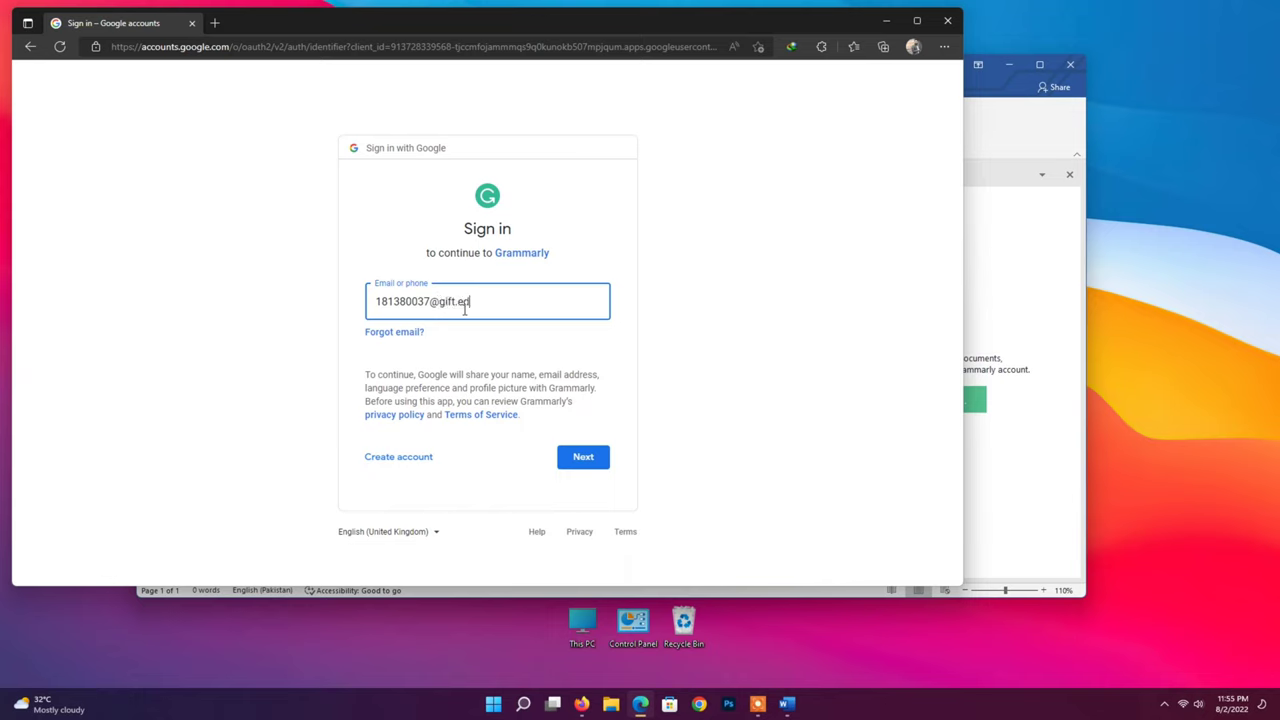
click(583, 456)
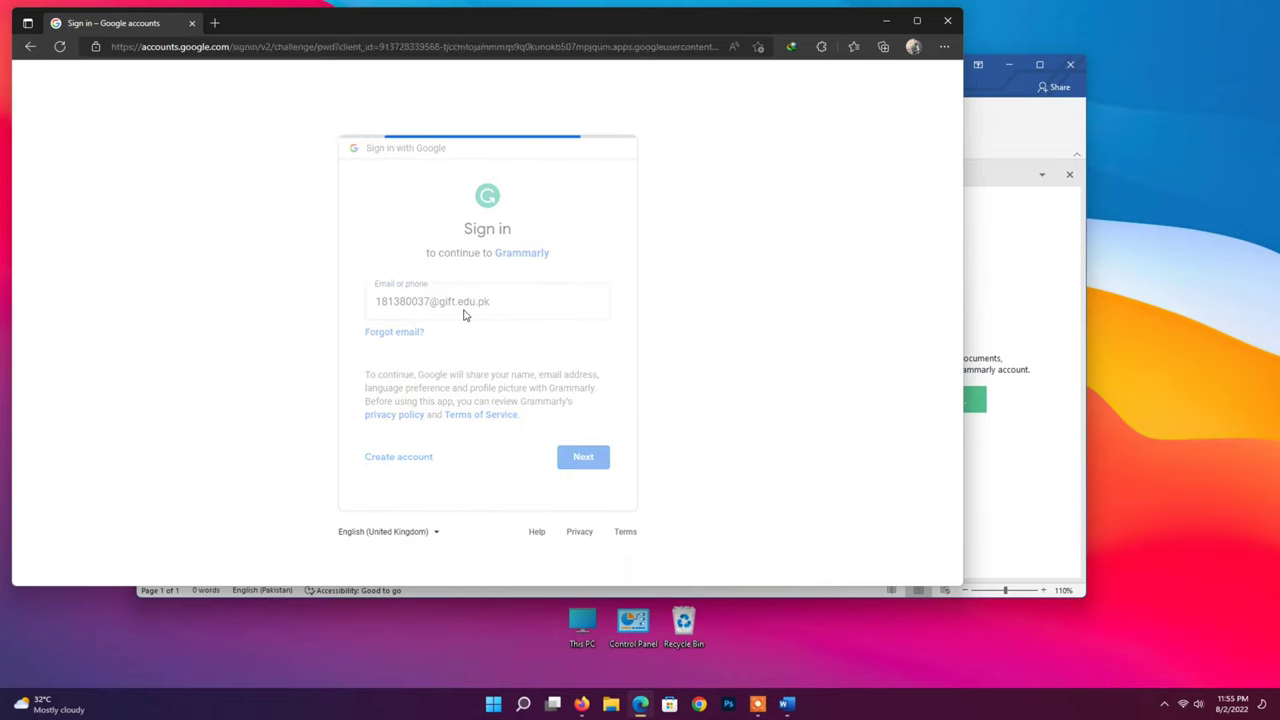
Enter and submit the Google account password
click(583, 456)
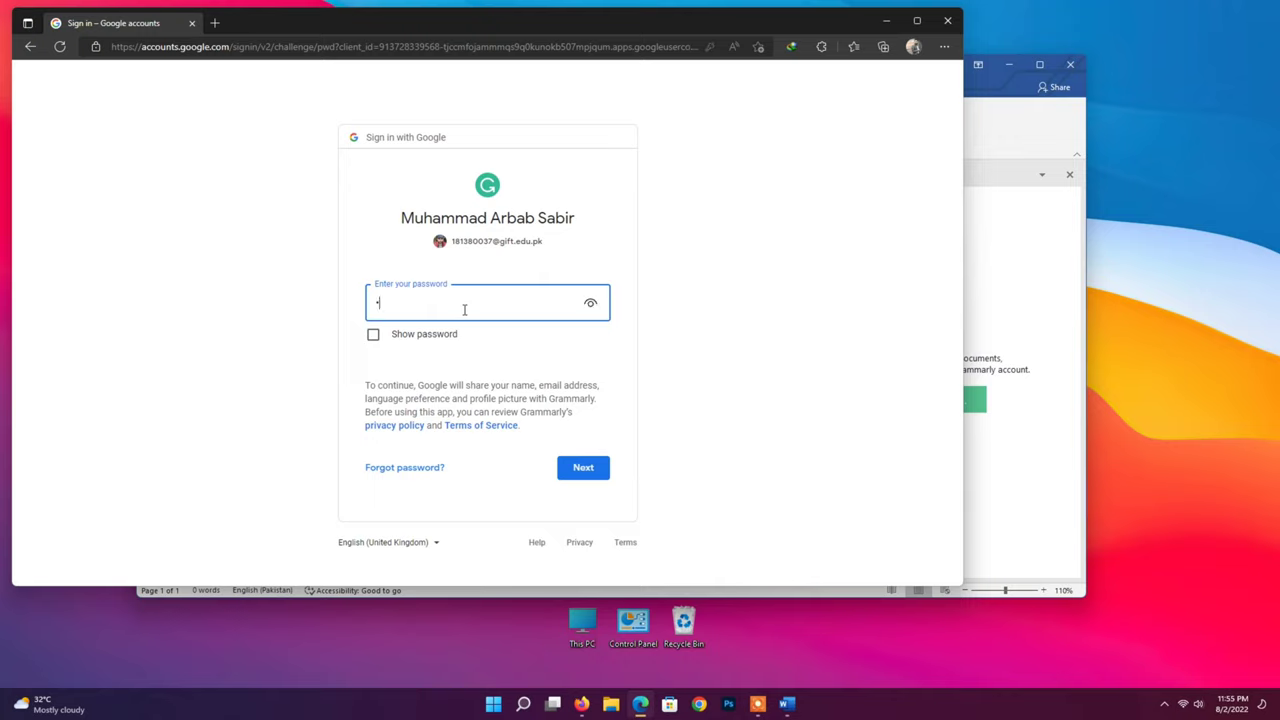
text(password)
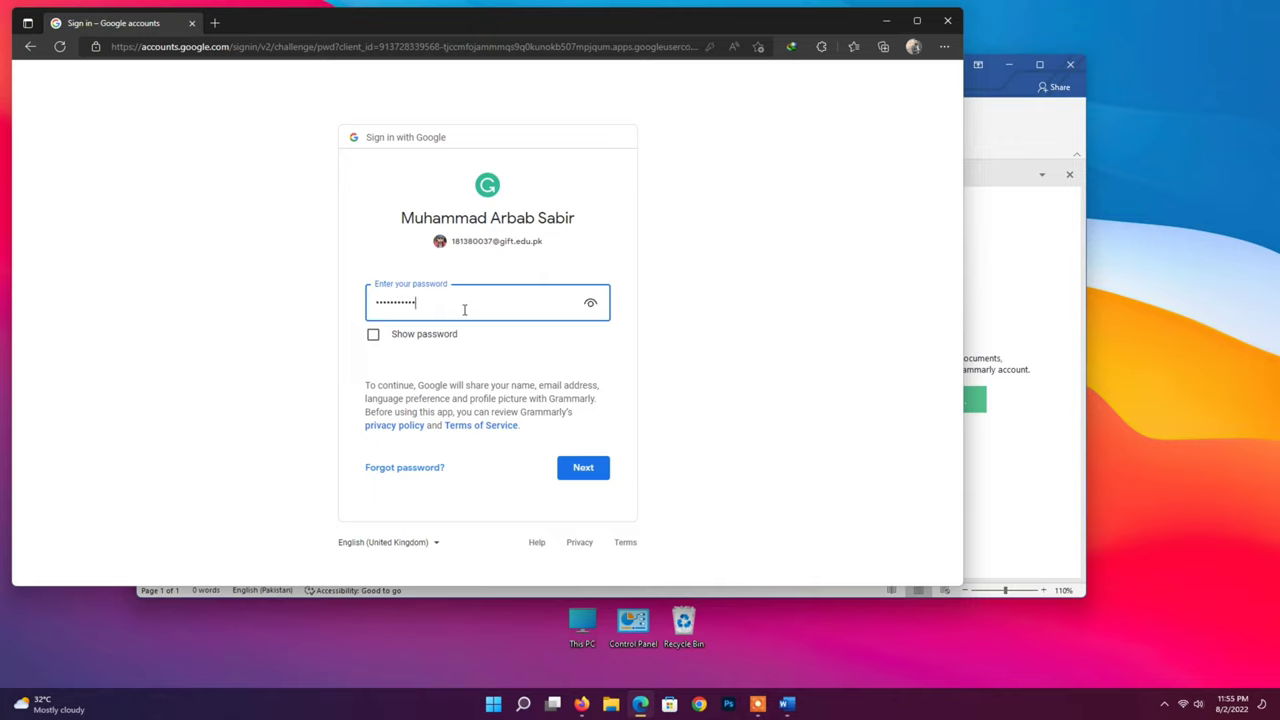
click(583, 467)
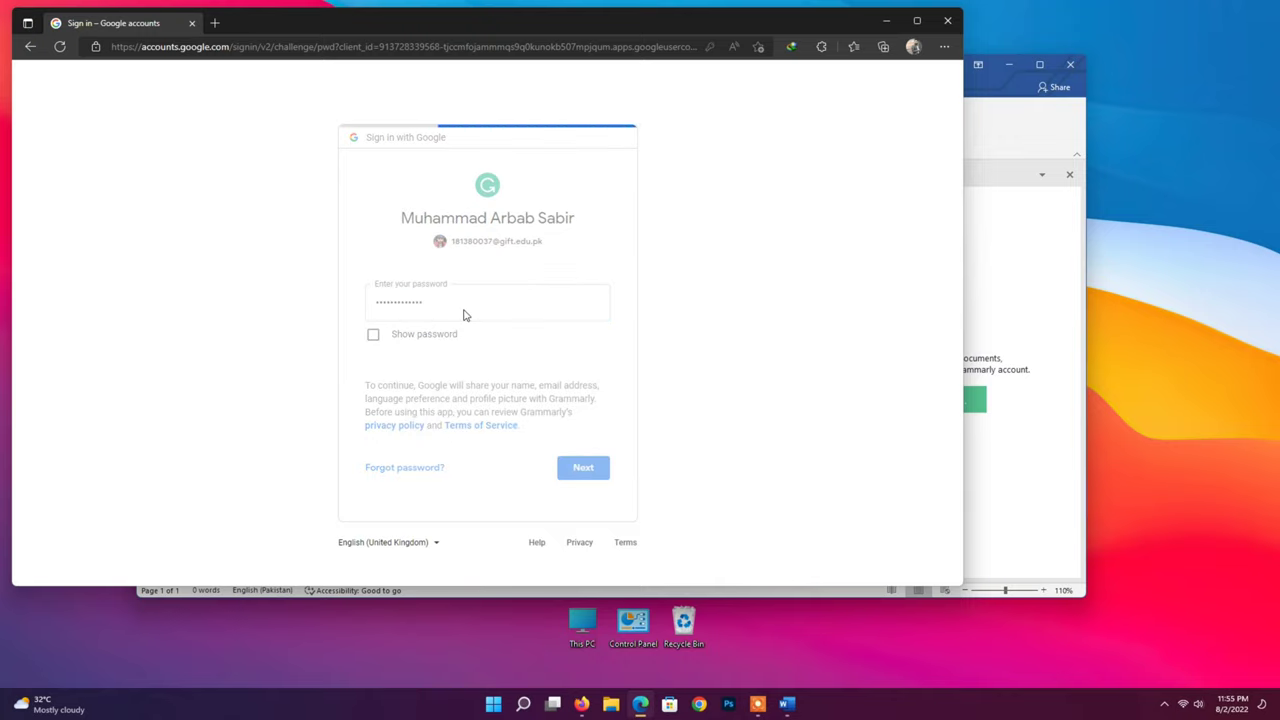
click(583, 467)
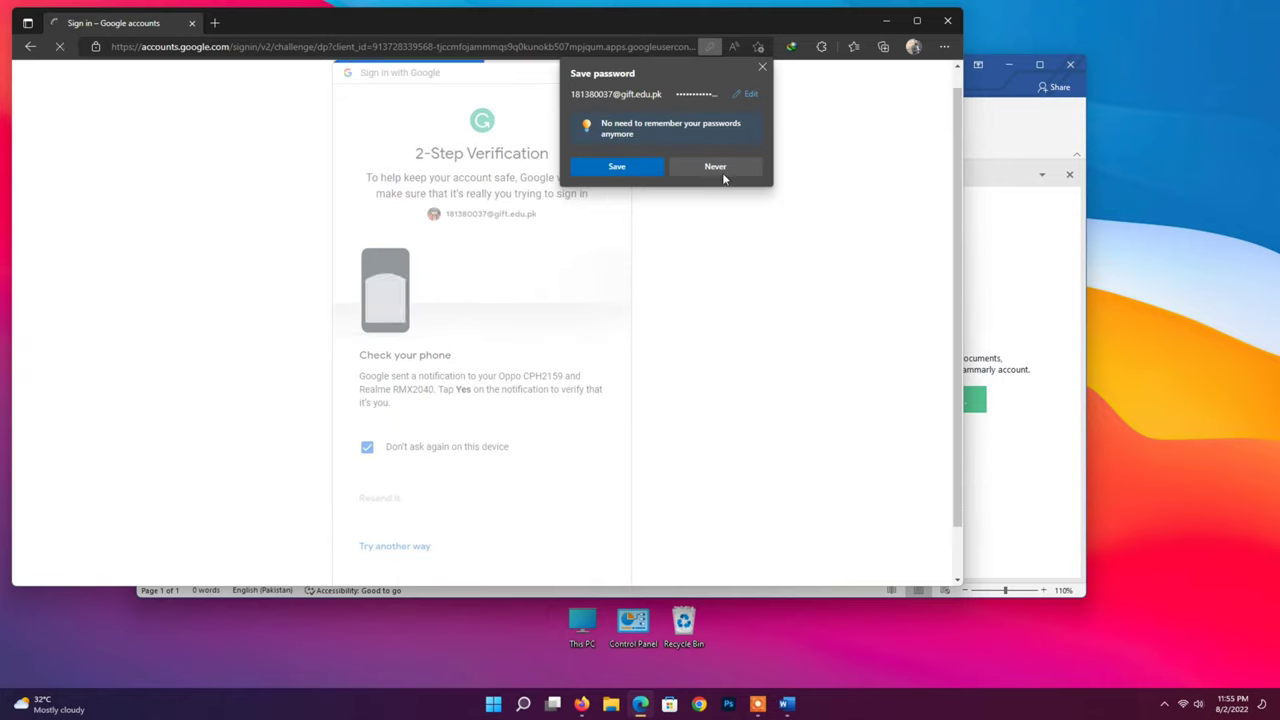
Finish 2-Step Verification and choose Never on the save-password popup
click(715, 166)
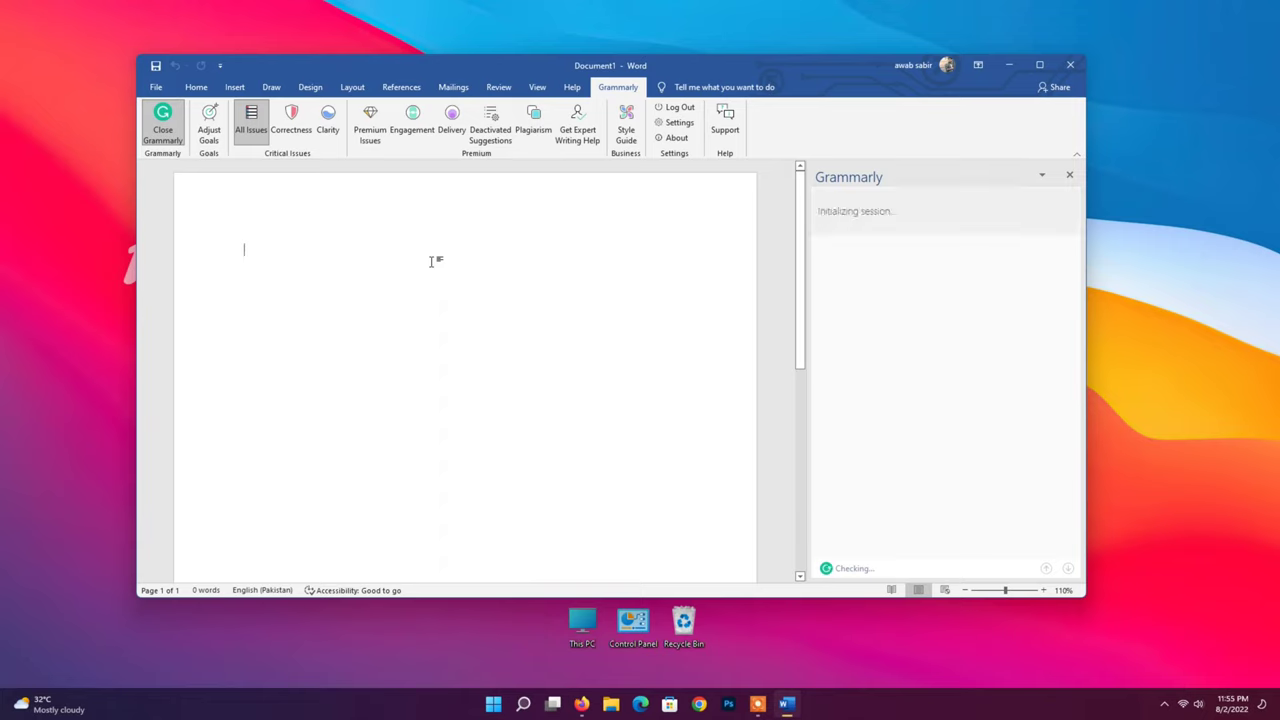
Type 'Welcom computer code' and accept Grammarly's 'Welcome' spelling suggestion
text(Welcome to)
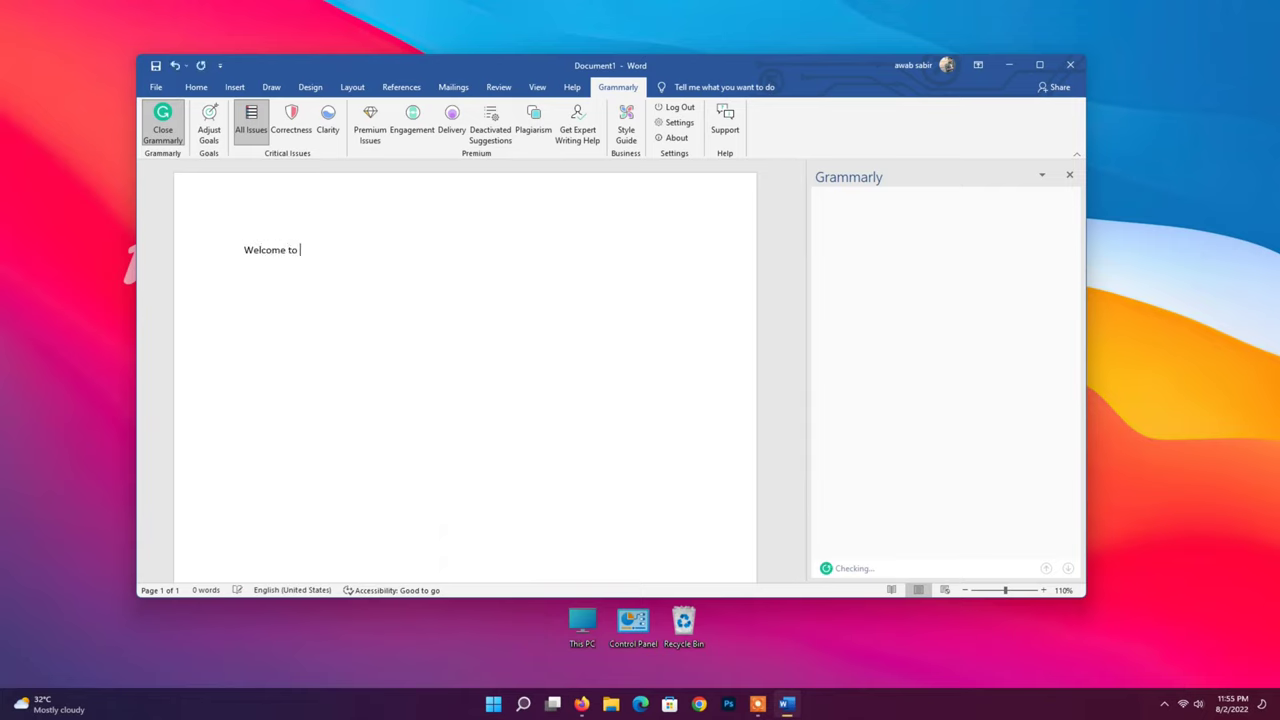
text(Gr)
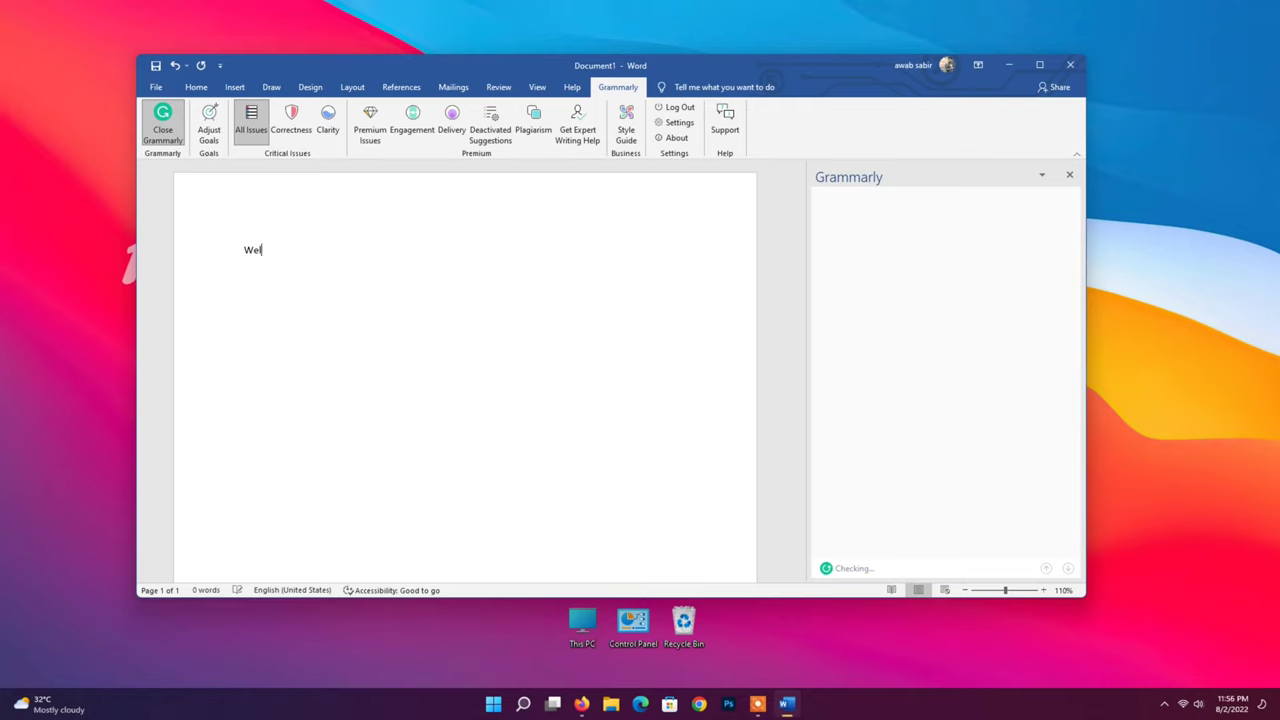
text(com)
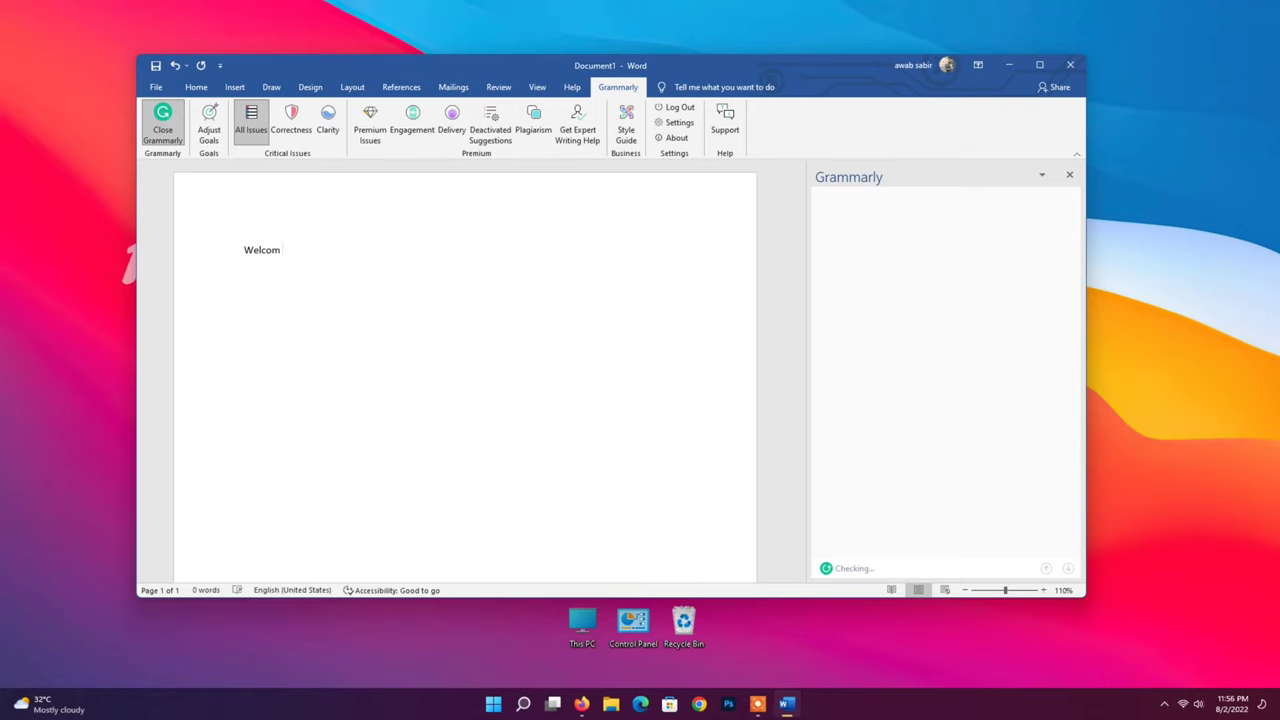
text(computer)
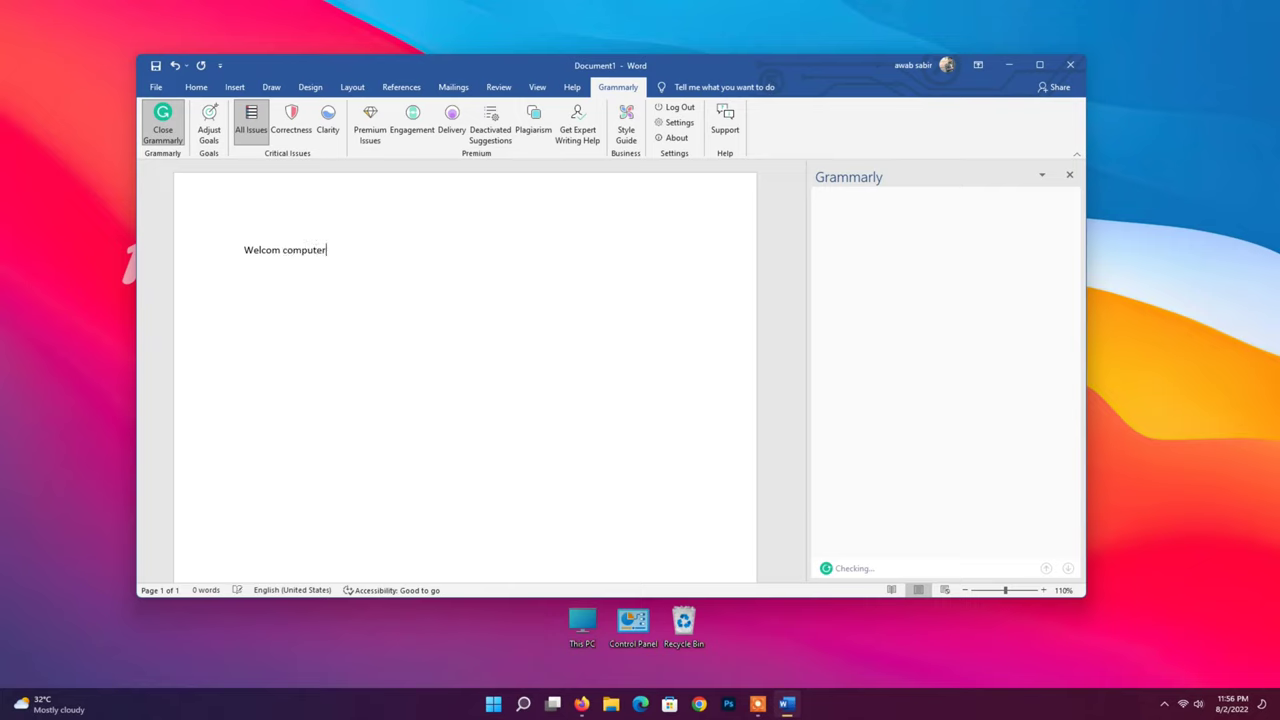
text(code)
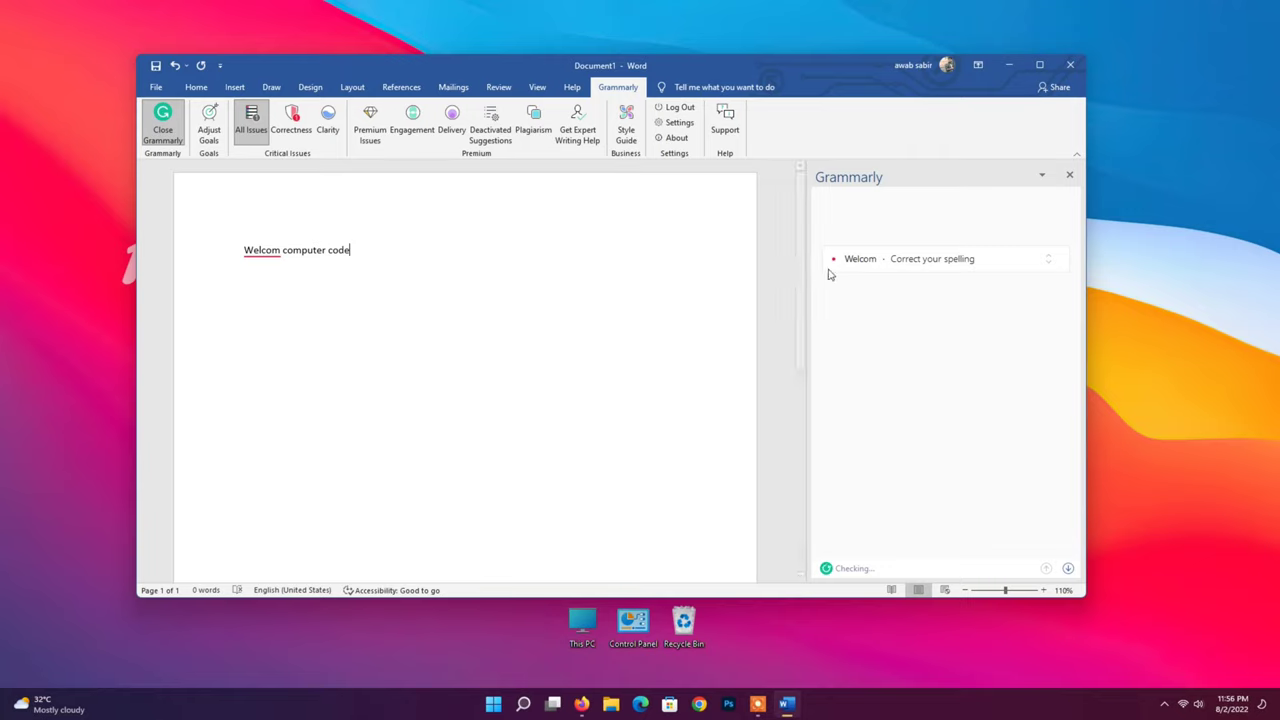
click(900, 258)
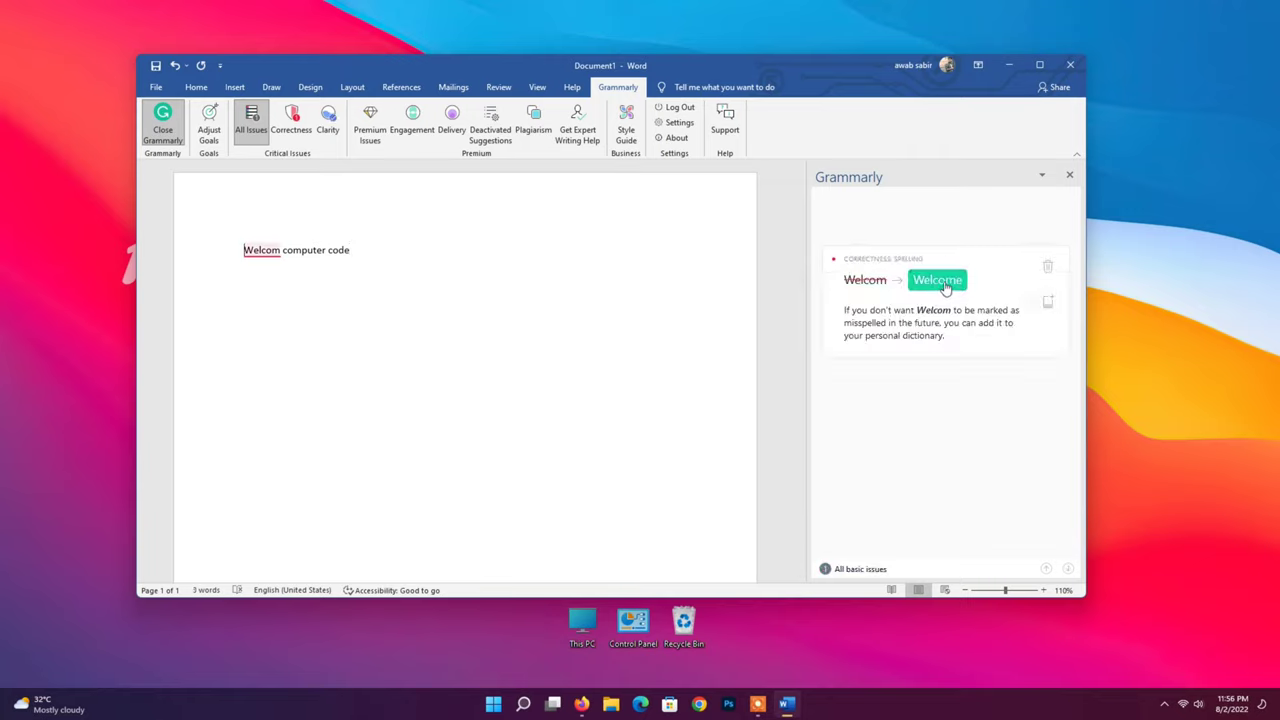
click(937, 280)
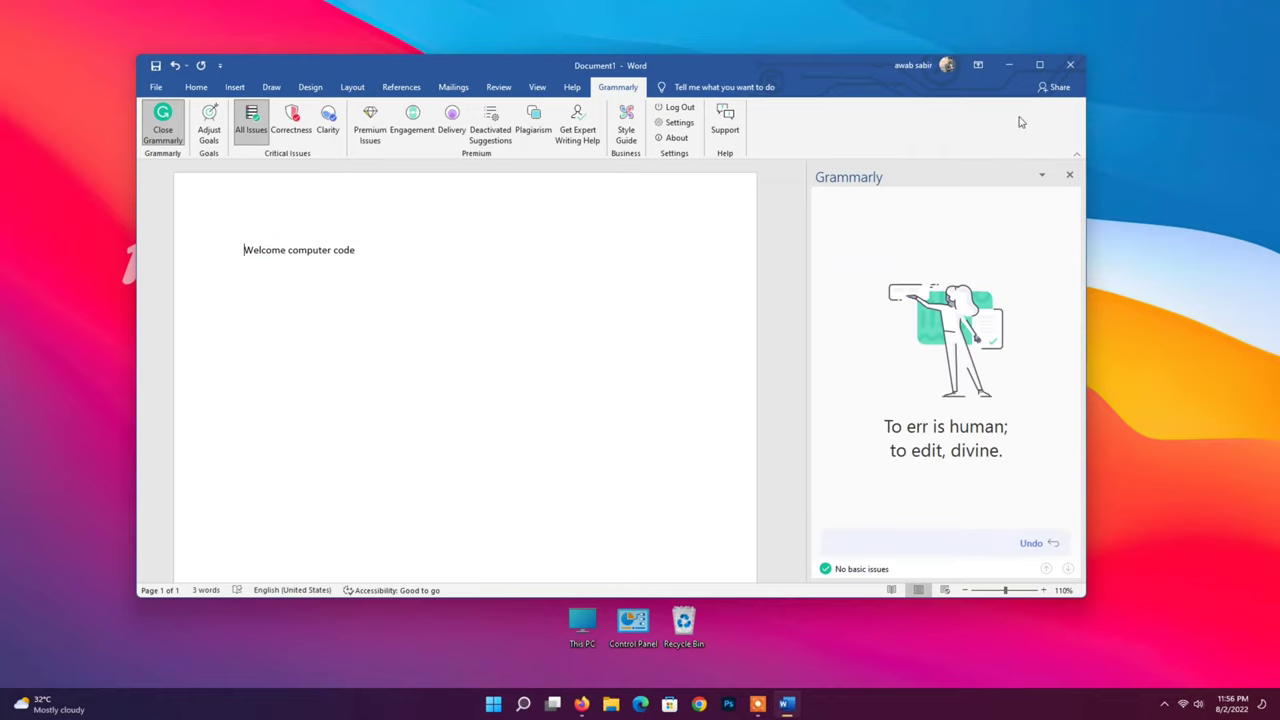